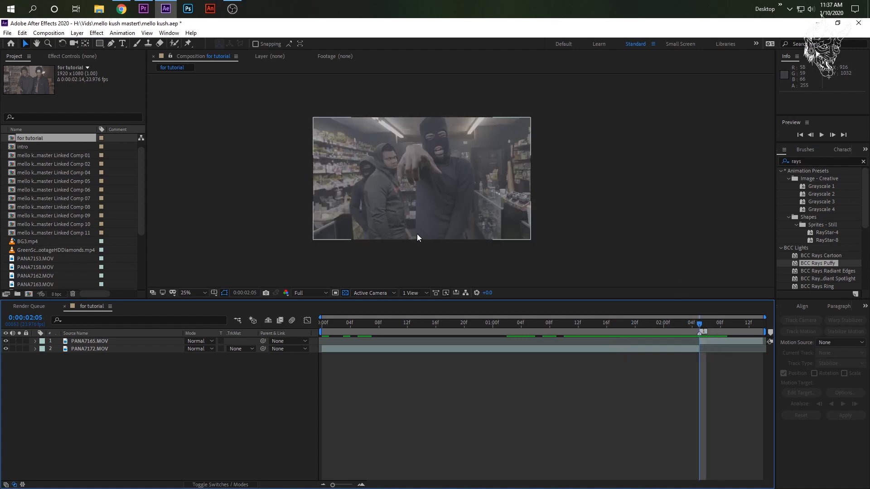
pyautogui.moveTo(524, 257)
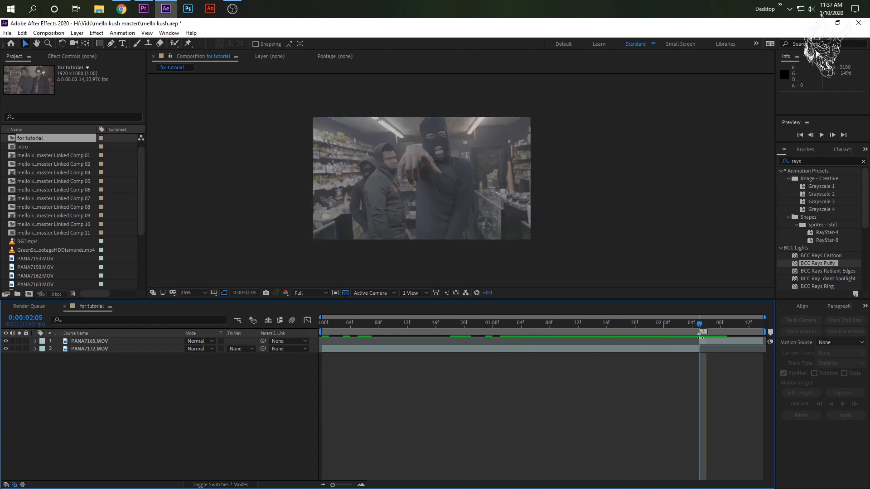
# - Duplicate the PANA7165.MOV footage layer with Ctrl+D
pyautogui.click(89, 340)
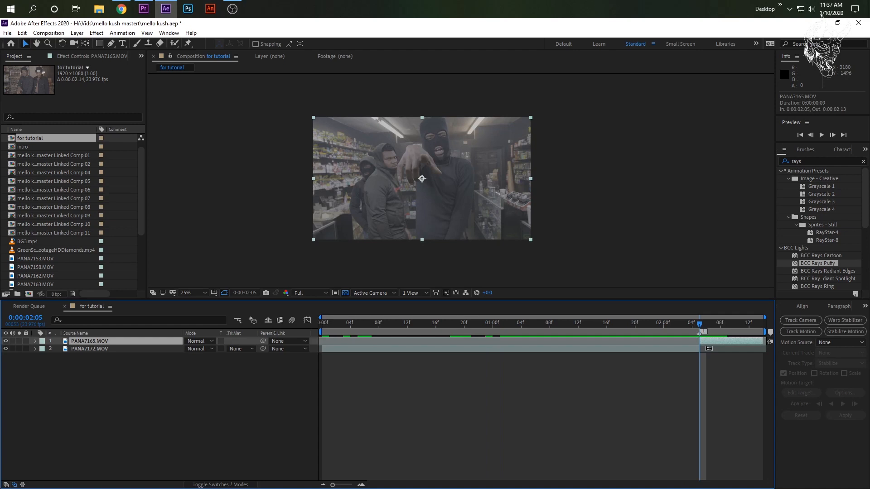
pyautogui.moveTo(608, 308)
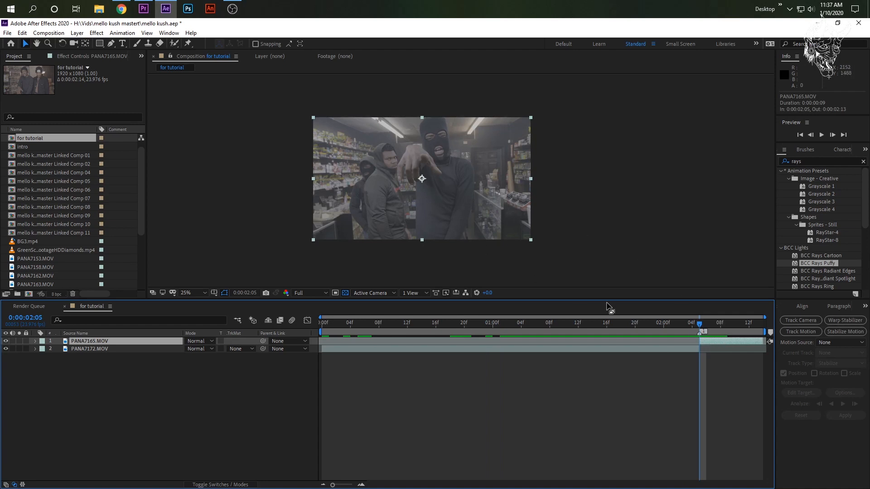
pyautogui.press('ctrl+d')
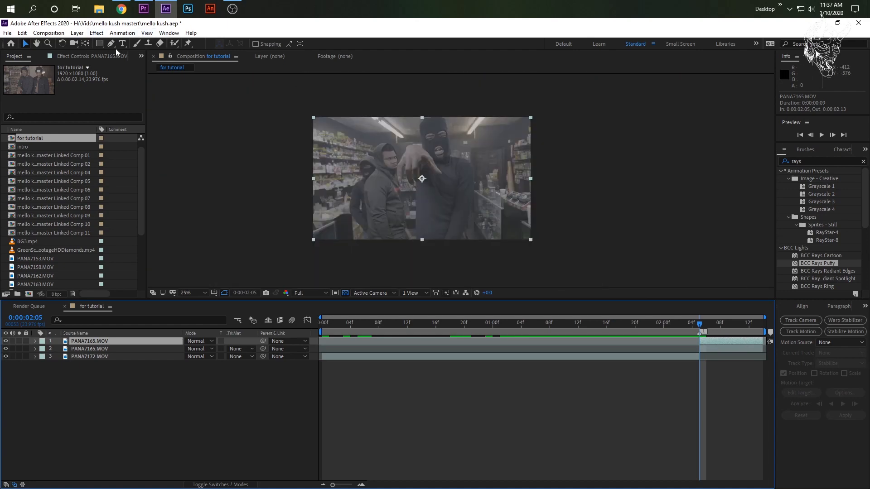
pyautogui.moveTo(110, 43)
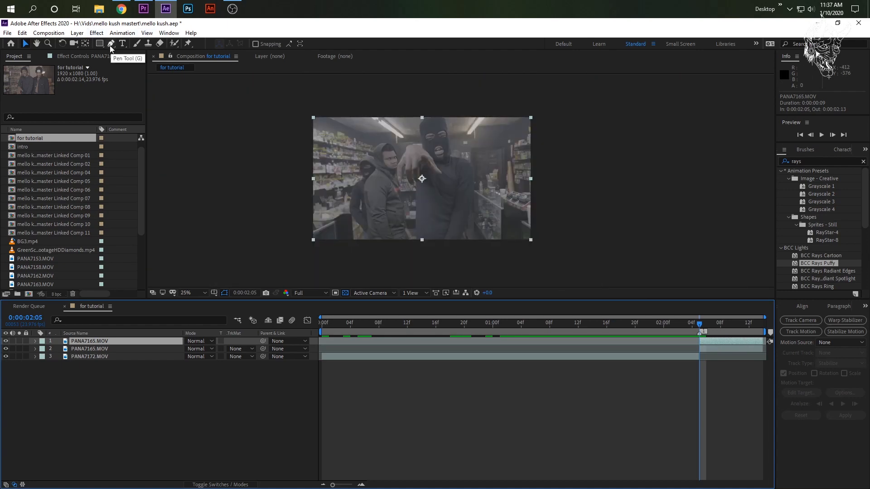
# - Draw Mask 1 around the man's raised arm and head on the top PANA7165.MOV layer
pyautogui.click(110, 44)
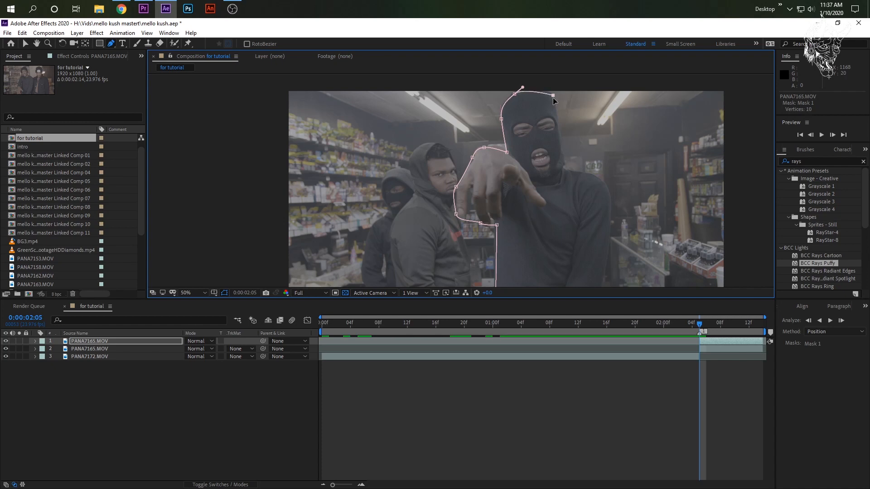
pyautogui.click(577, 175)
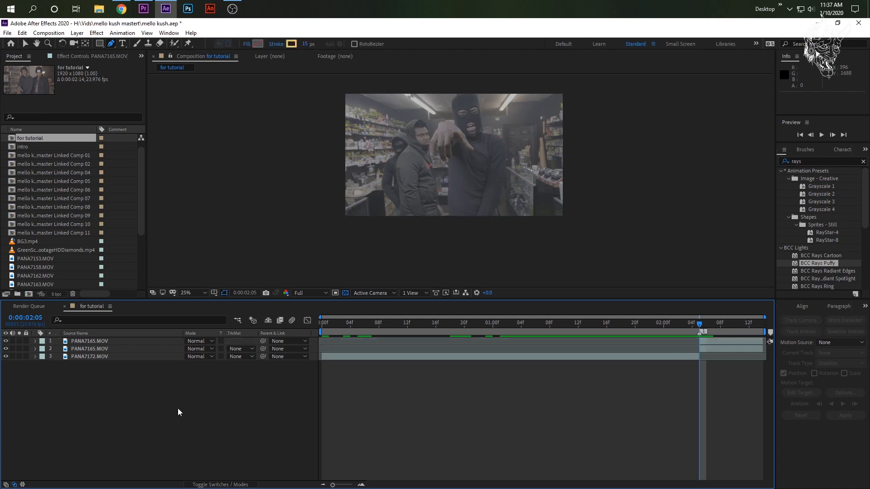
pyautogui.moveTo(157, 410)
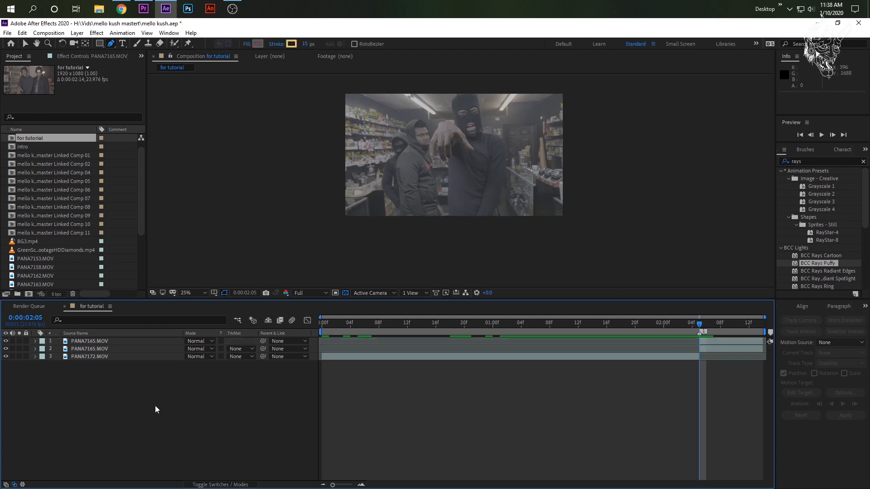
pyautogui.moveTo(117, 396)
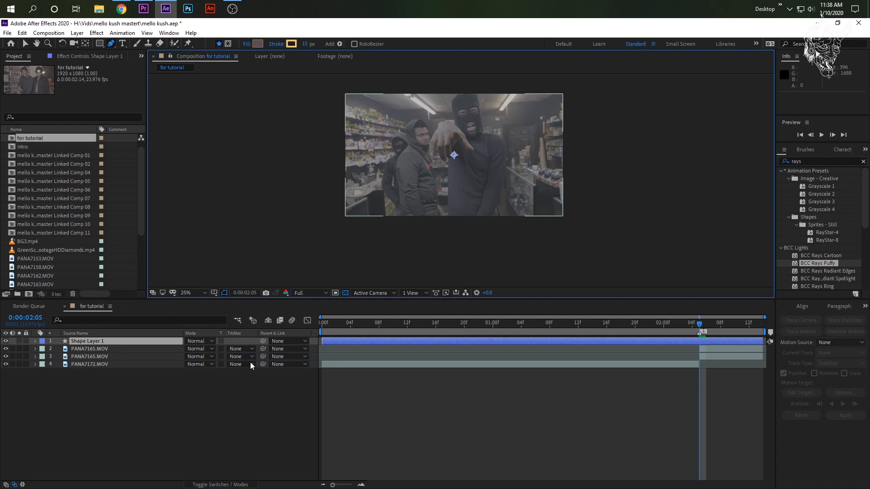
# - Expand Shape Layer 1 and add Path 1 to its Contents
pyautogui.click(35, 341)
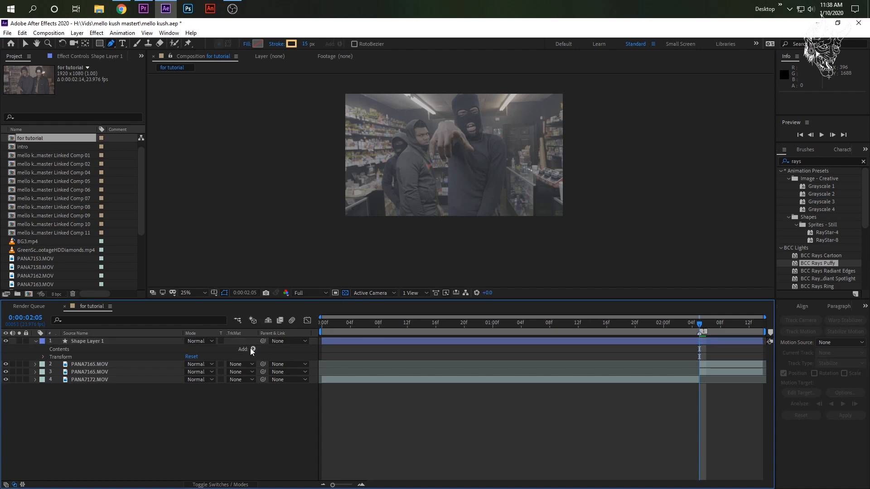
pyautogui.click(252, 349)
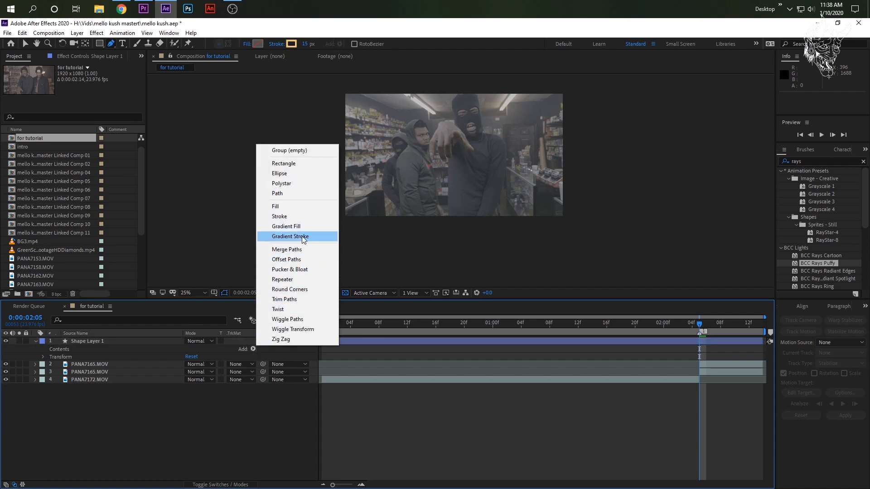
pyautogui.moveTo(294, 299)
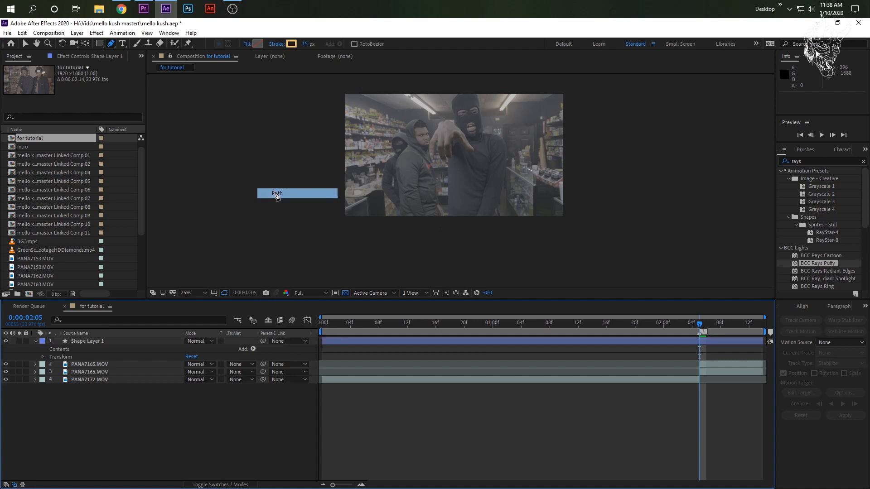
pyautogui.click(42, 349)
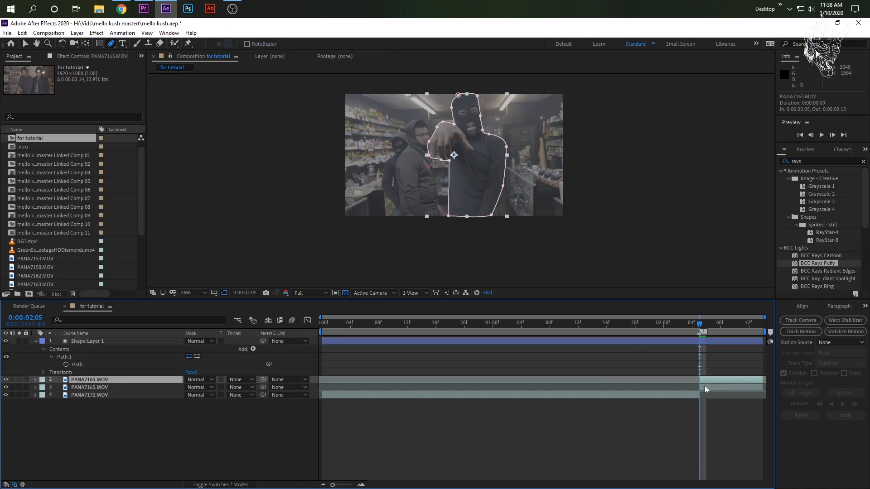
# - Copy the footage layer's Mask 1 path into Shape Layer 1's Path 1
pyautogui.click(35, 380)
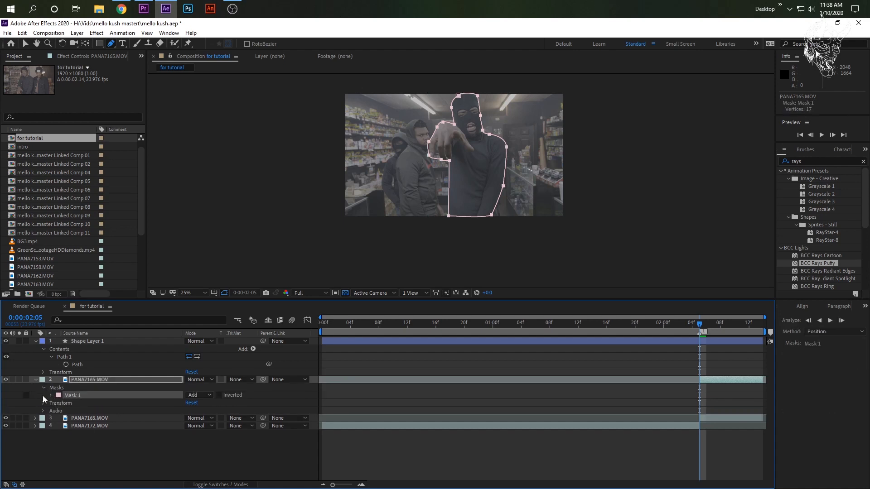
pyautogui.click(51, 395)
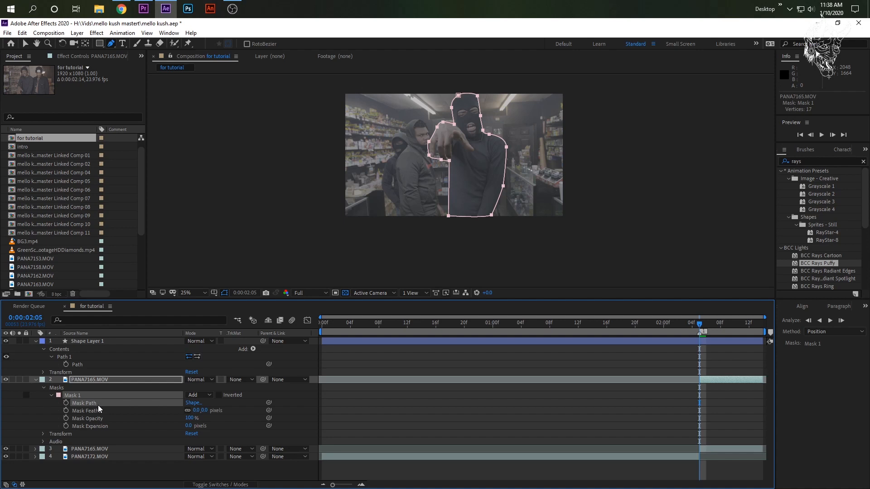
pyautogui.click(86, 341)
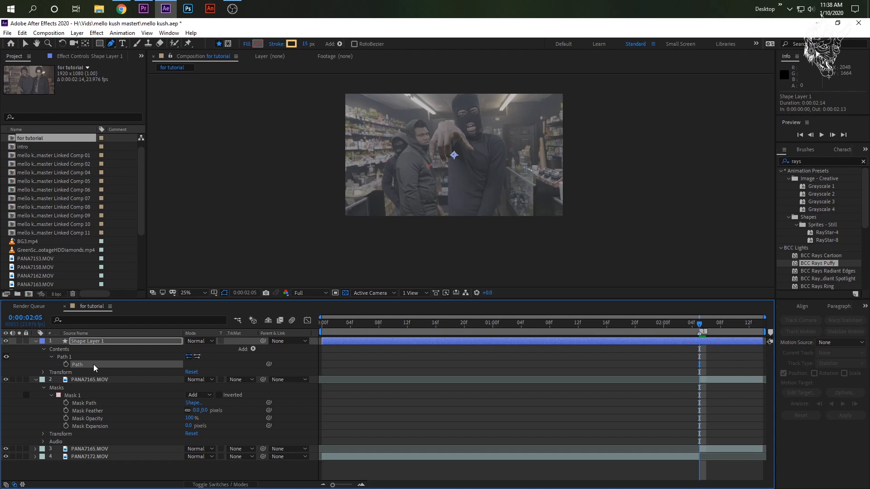
pyautogui.click(64, 356)
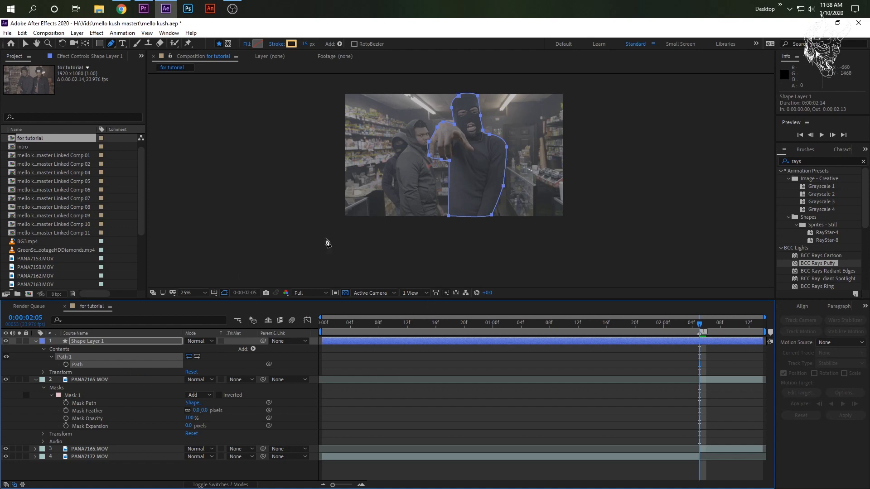
pyautogui.moveTo(516, 264)
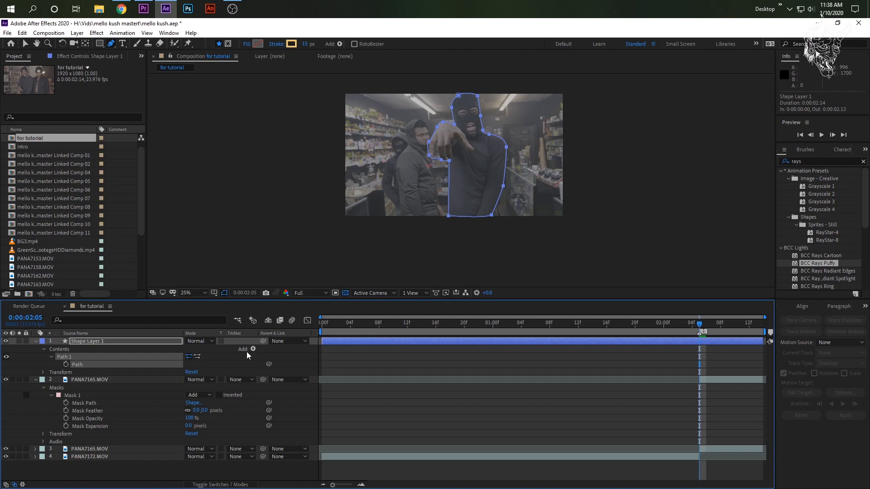
pyautogui.moveTo(254, 351)
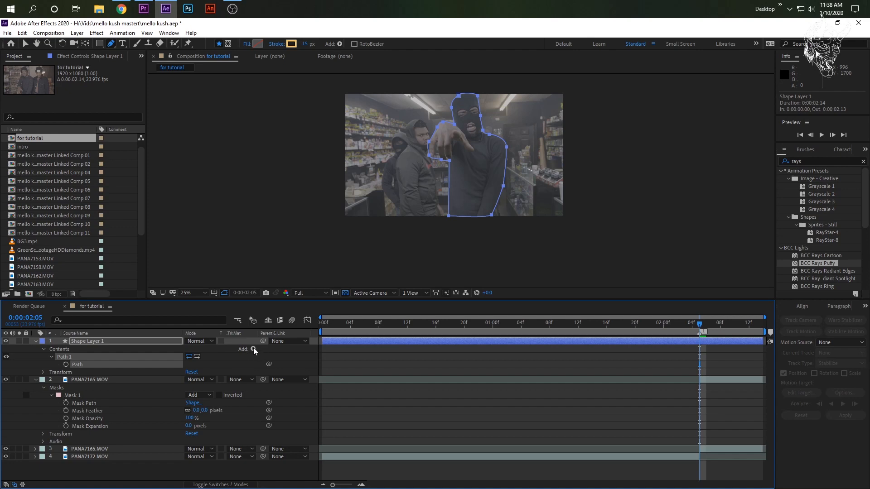
# - Add a white Stroke 1, 13 pixels wide, to Shape Layer 1's path
pyautogui.click(255, 349)
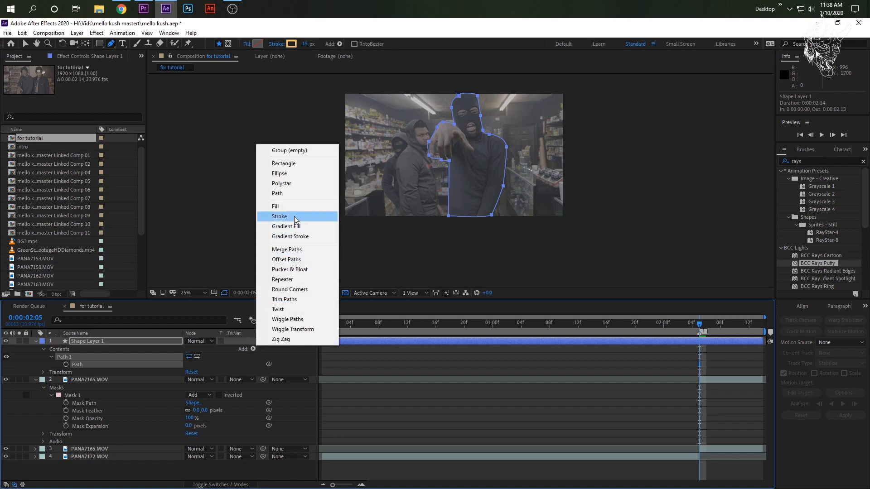
pyautogui.click(279, 217)
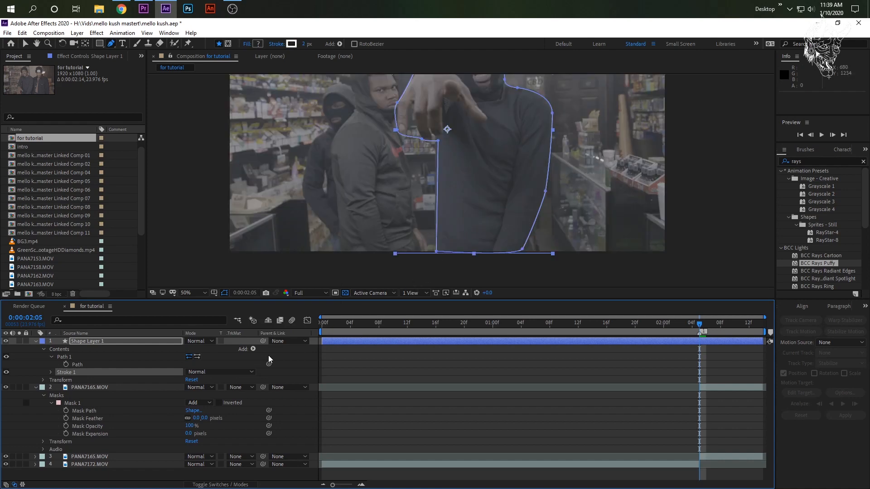
pyautogui.click(253, 349)
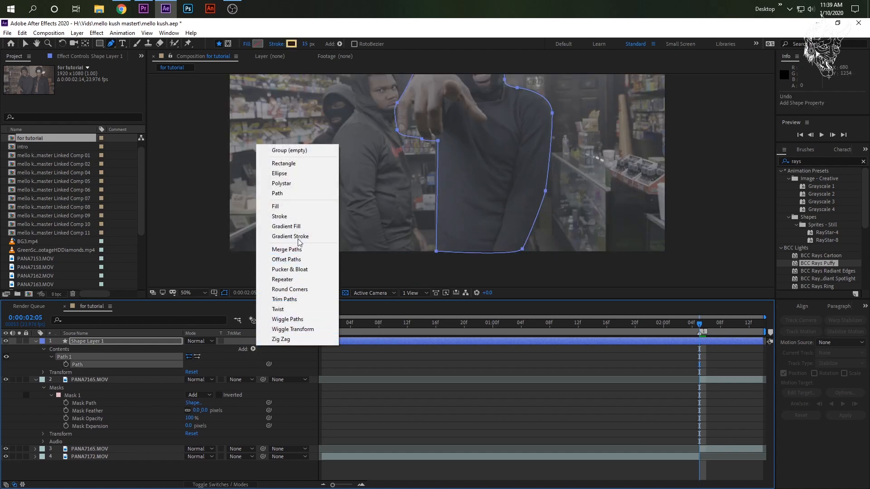
pyautogui.click(290, 236)
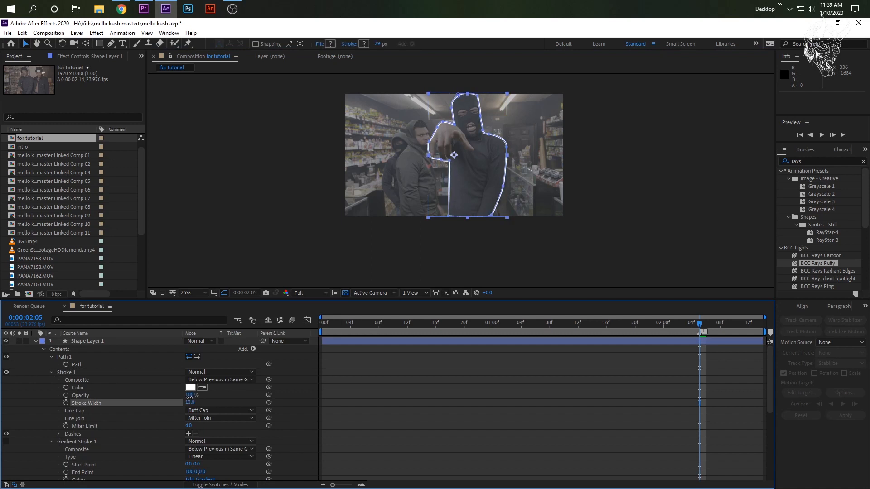
pyautogui.click(186, 293)
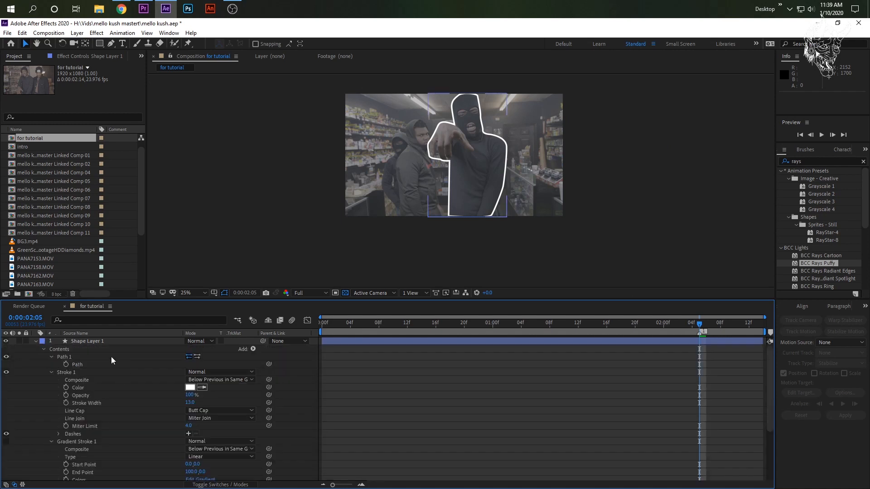
pyautogui.click(52, 357)
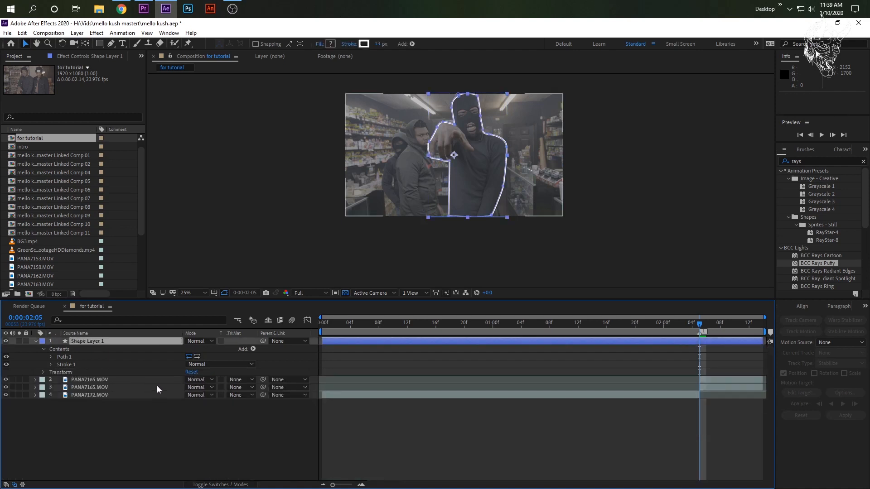
# - Add Repeater 1 with 14 copies and reduce its position offset to about -1,0
pyautogui.click(252, 349)
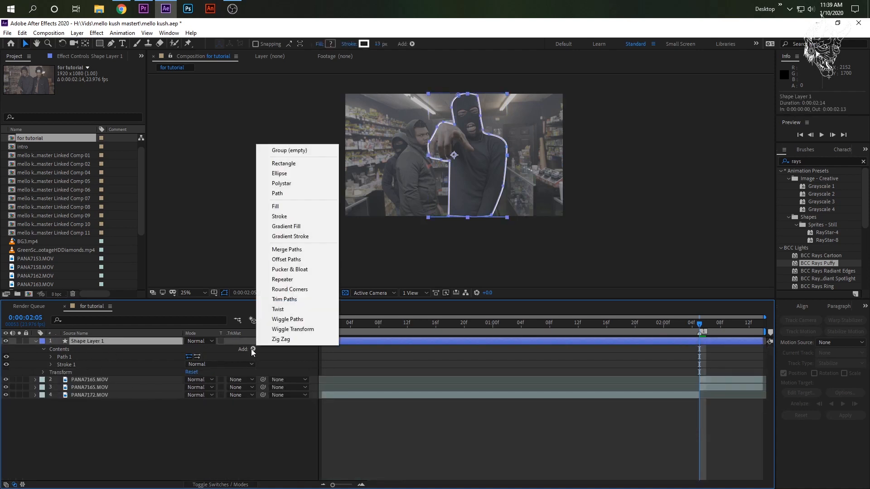
pyautogui.click(282, 279)
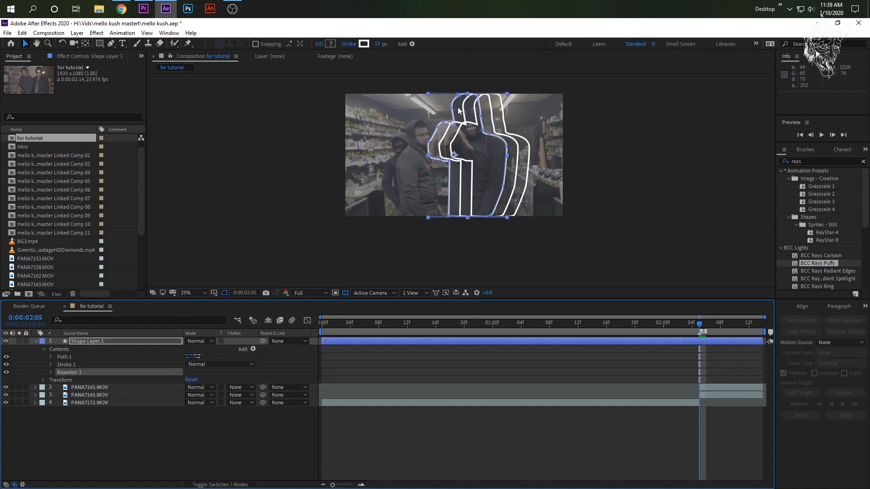
pyautogui.click(43, 373)
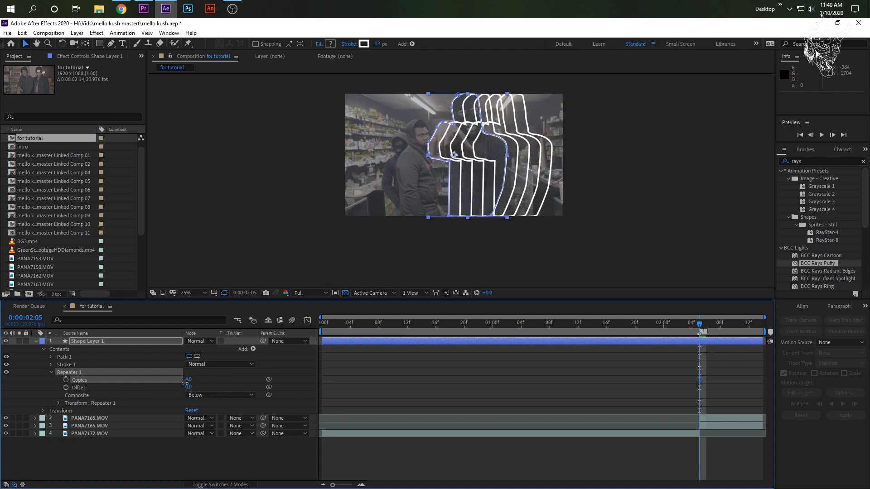
pyautogui.write('14.0')
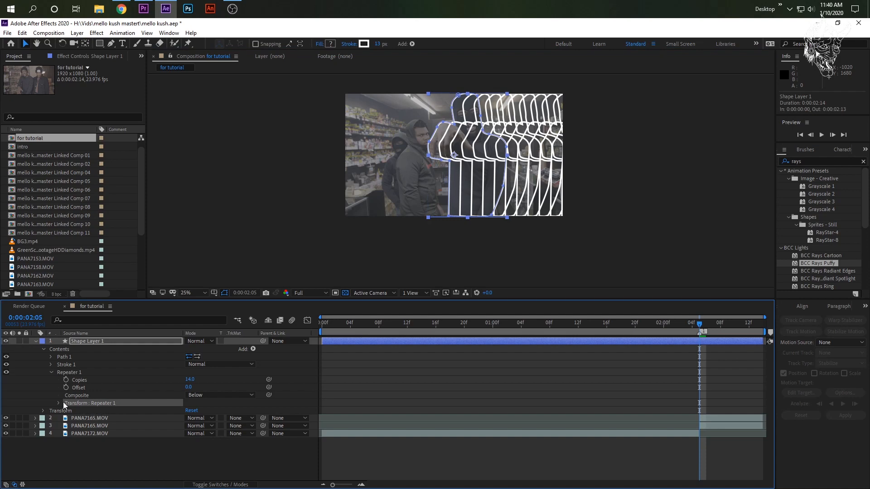
pyautogui.click(59, 403)
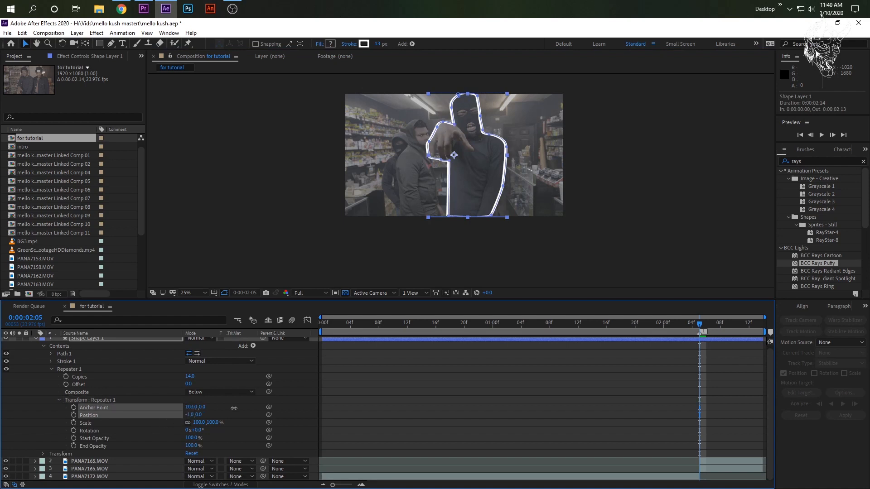
pyautogui.moveTo(200, 407); pyautogui.dragTo(194, 407)
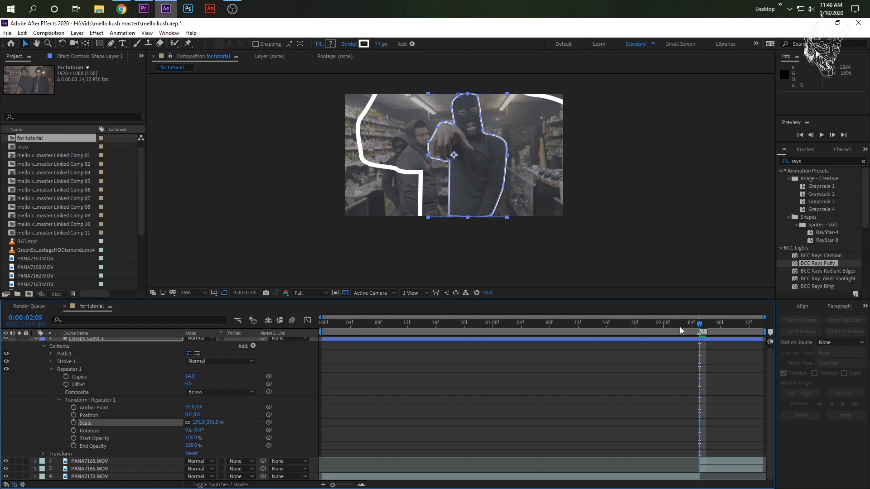
# - Keyframe Shape Layer 1 Scale at 1289% at 0:00:23 and 100% at 0:01:11
pyautogui.click(634, 331)
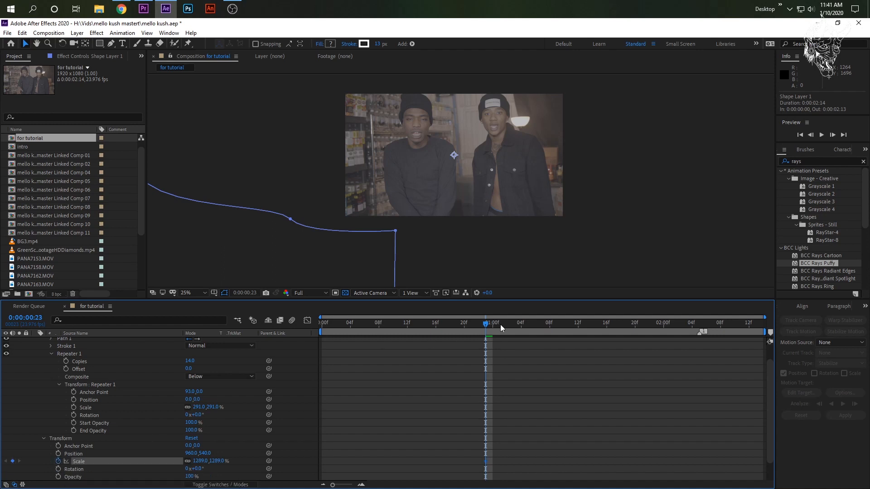
pyautogui.moveTo(485, 327); pyautogui.dragTo(556, 327)
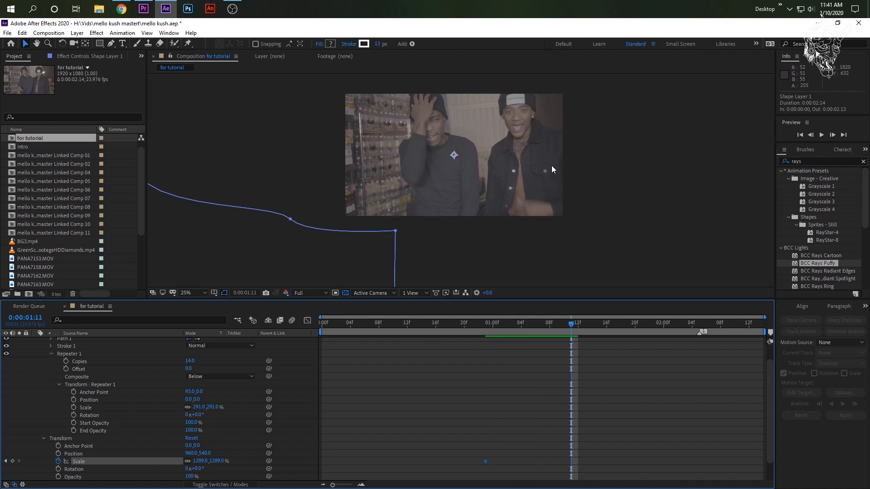
pyautogui.click(506, 325)
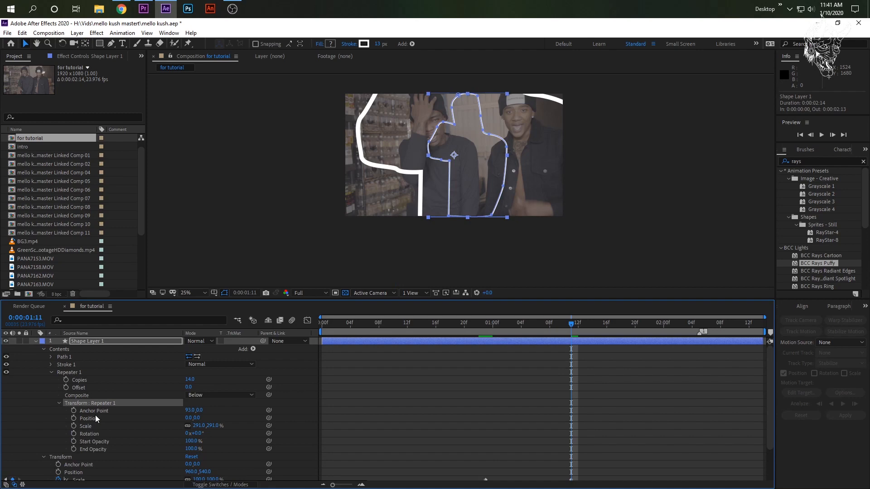
pyautogui.moveTo(74, 432)
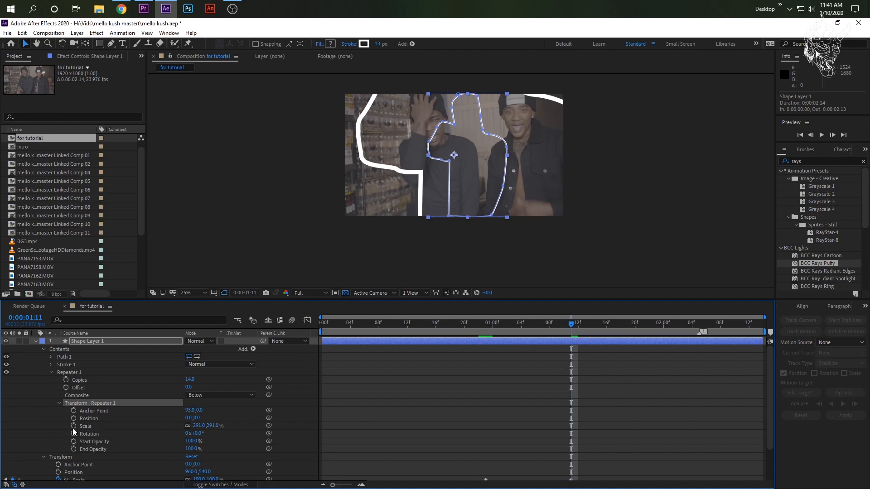
# - Add Repeater 1 Scale keyframes from 0:01:11, reading 291% near one second
pyautogui.scroll(-3)
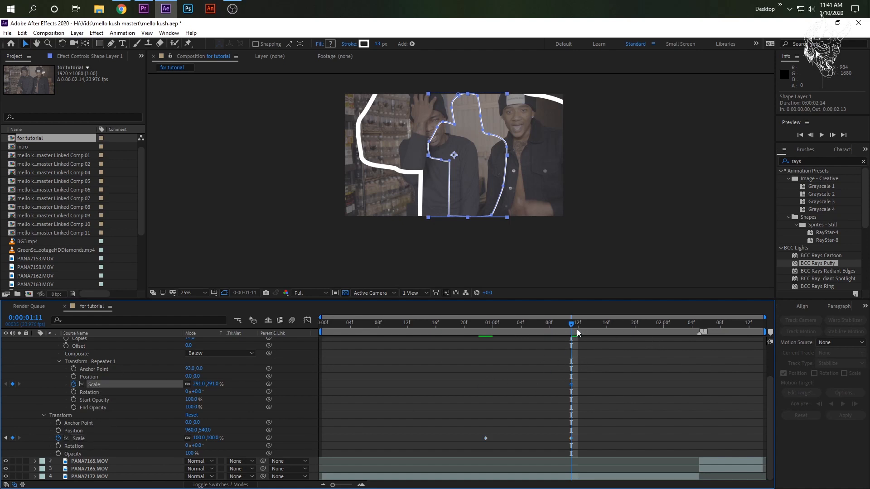
pyautogui.moveTo(571, 323); pyautogui.dragTo(698, 324)
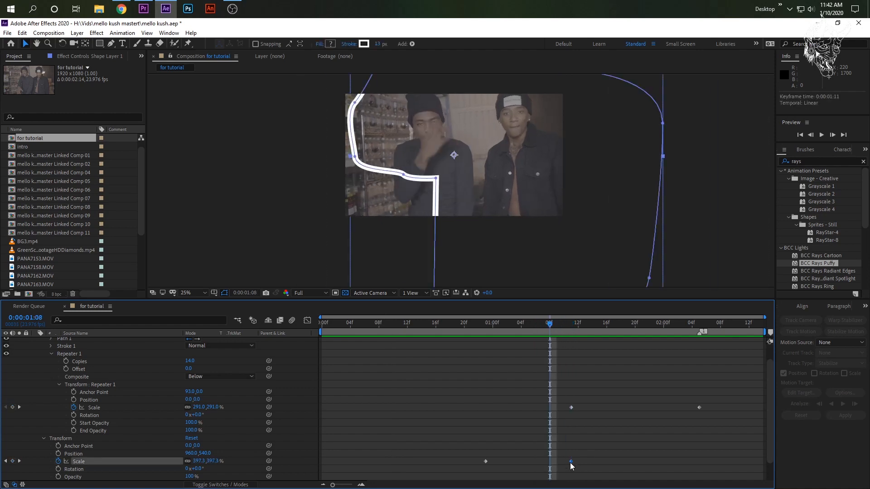
# - Apply Easy Ease to both Shape Layer 1 Scale keyframes
pyautogui.rightClick(571, 462)
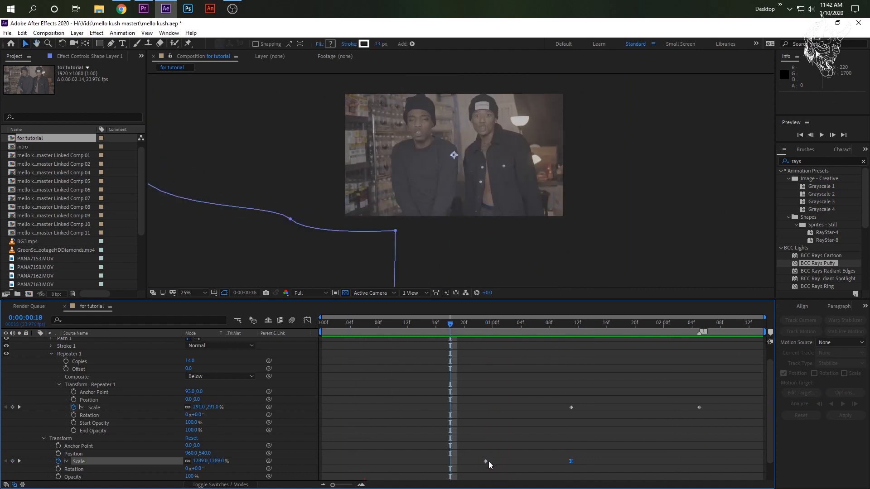
pyautogui.rightClick(450, 462)
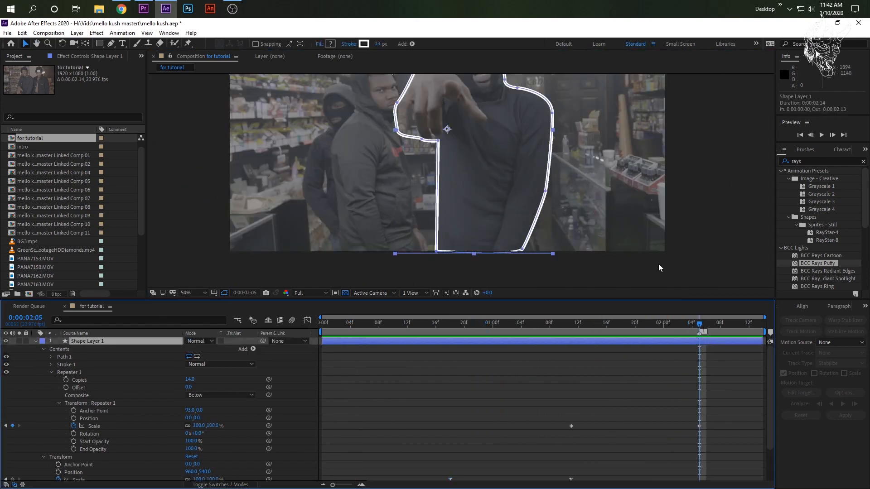
# - Add a Repeater Scale keyframe near 0:02:08 and keyframe Start and End Opacity
pyautogui.click(186, 292)
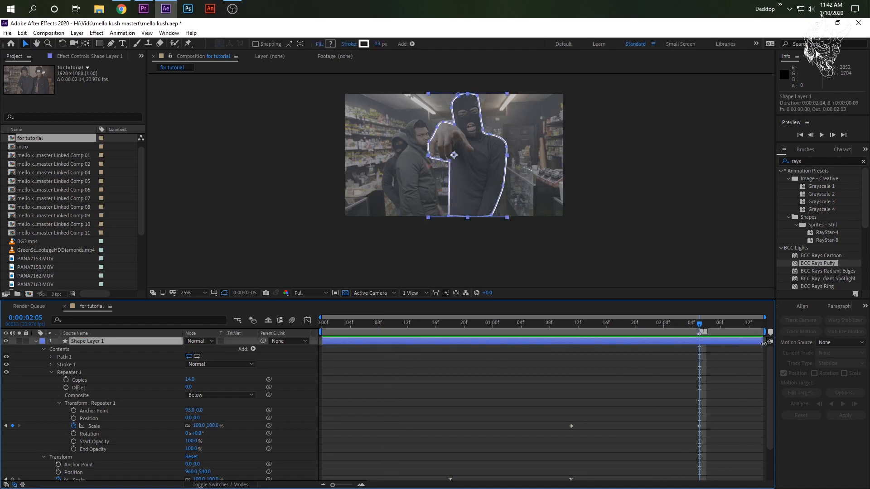
pyautogui.moveTo(692, 331)
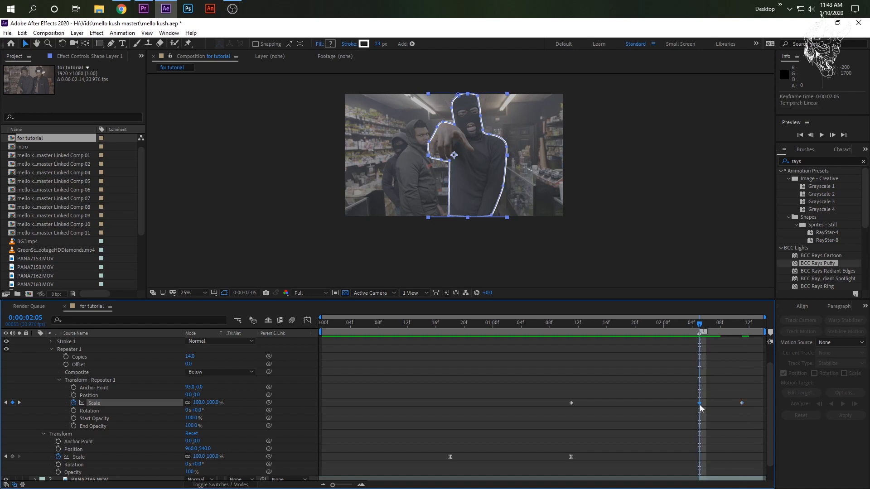
pyautogui.scroll(-3)
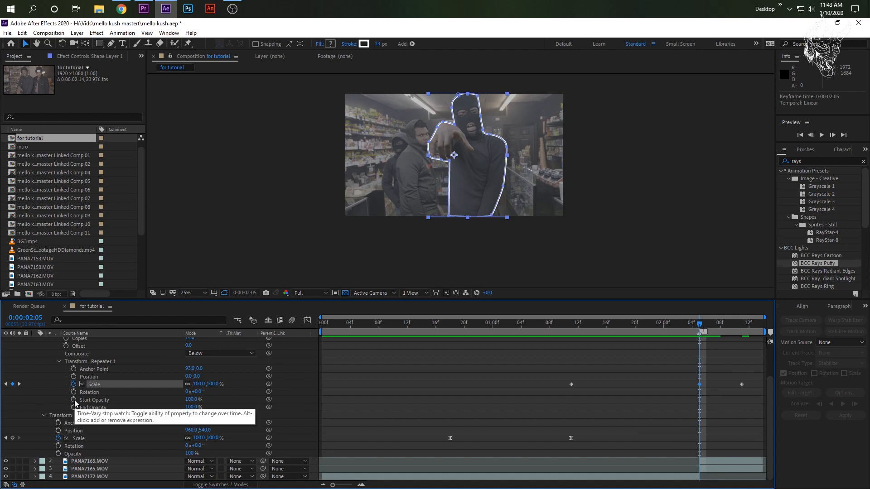
pyautogui.click(735, 332)
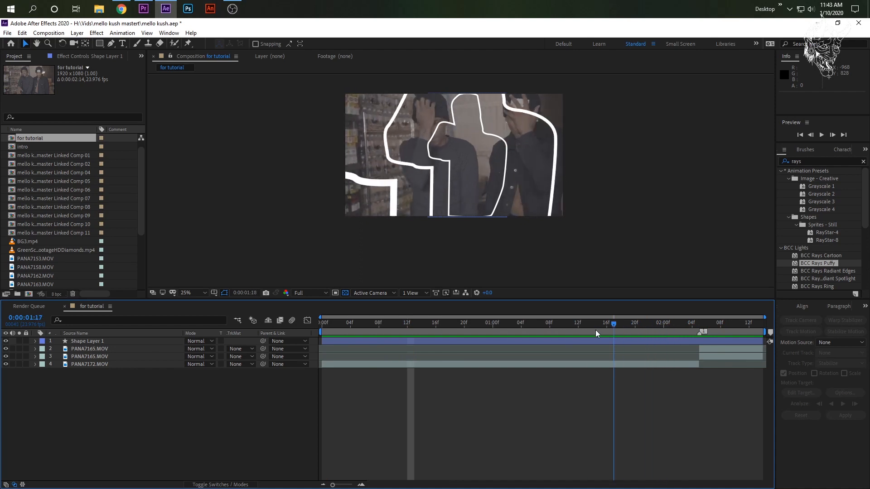
# - Apply Stylize > Glow to Shape Layer 1 with 81.6% threshold and 67 radius
pyautogui.click(677, 322)
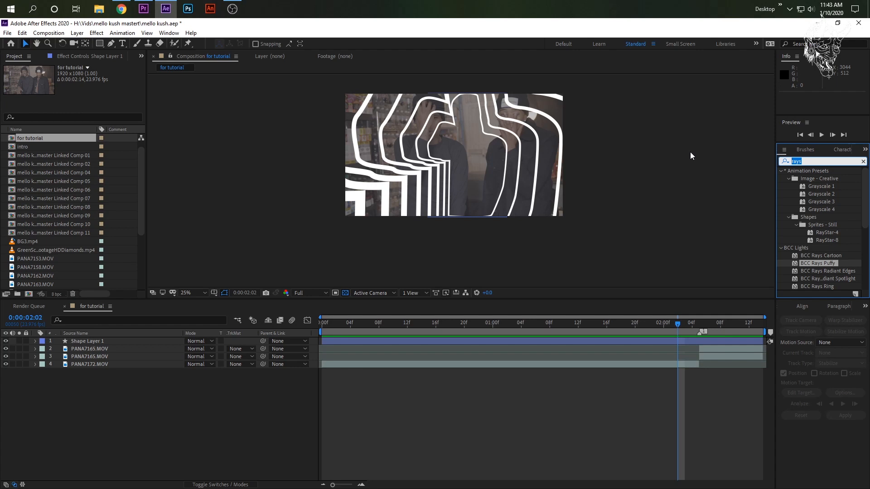
pyautogui.write('glow')
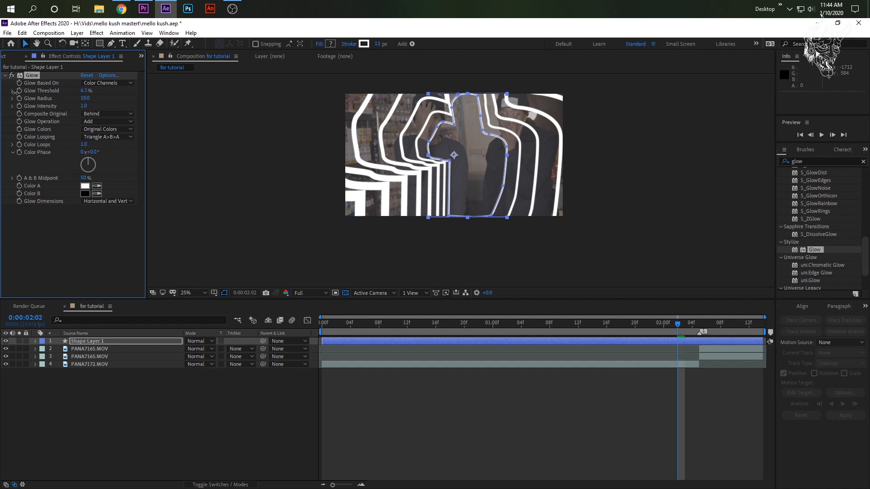
pyautogui.moveTo(87, 90); pyautogui.dragTo(125, 91)
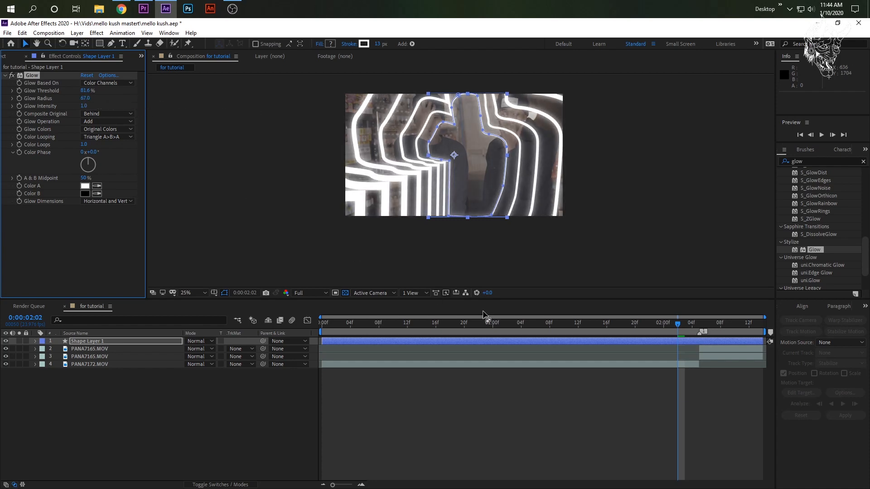
# - Preview the glowing tunnel at earlier and mid-animation frames, dismissing the render error
pyautogui.moveTo(677, 322); pyautogui.dragTo(478, 322)
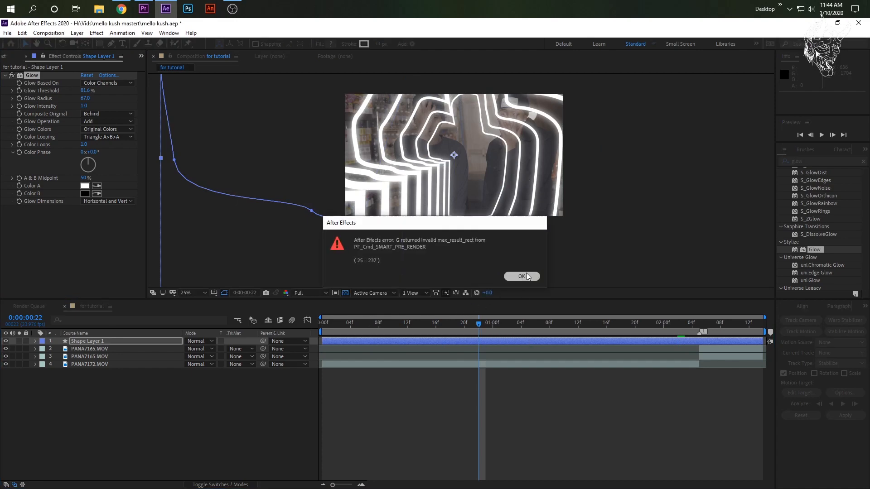
pyautogui.click(521, 277)
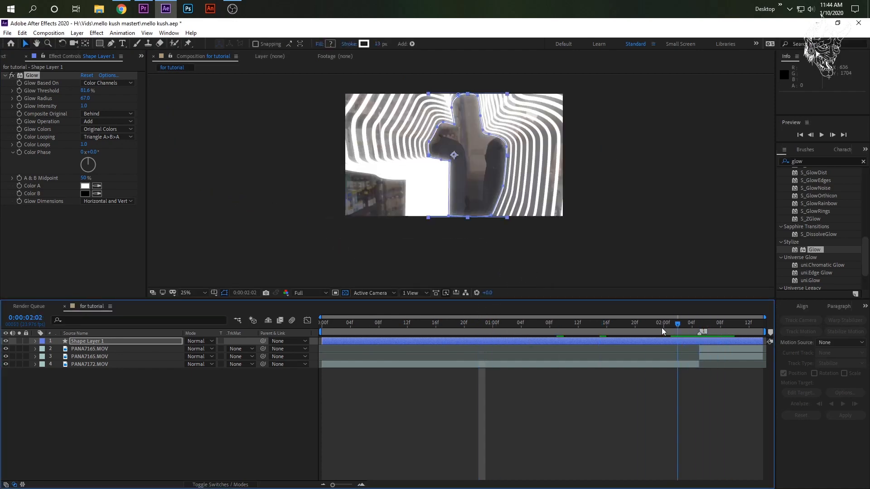
pyautogui.click(685, 322)
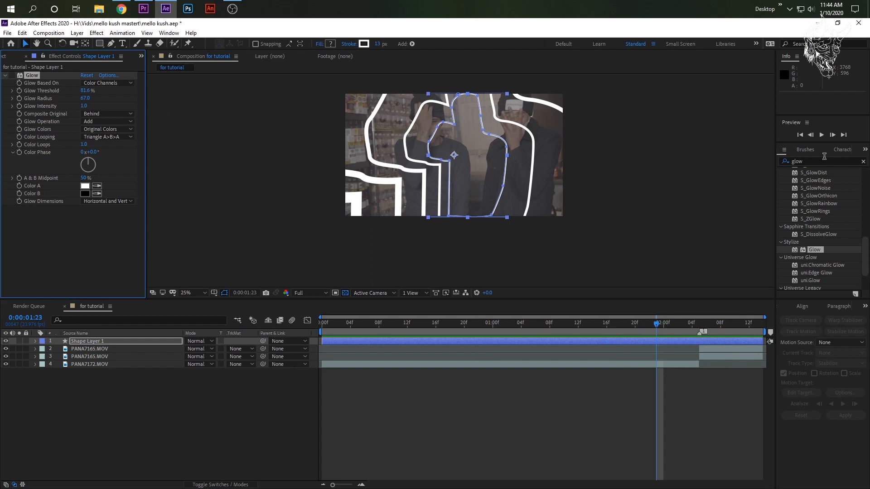
# - Apply Universe Text > uni.Ecto after the Glow and pick the Warm color preset
pyautogui.write('ecto')
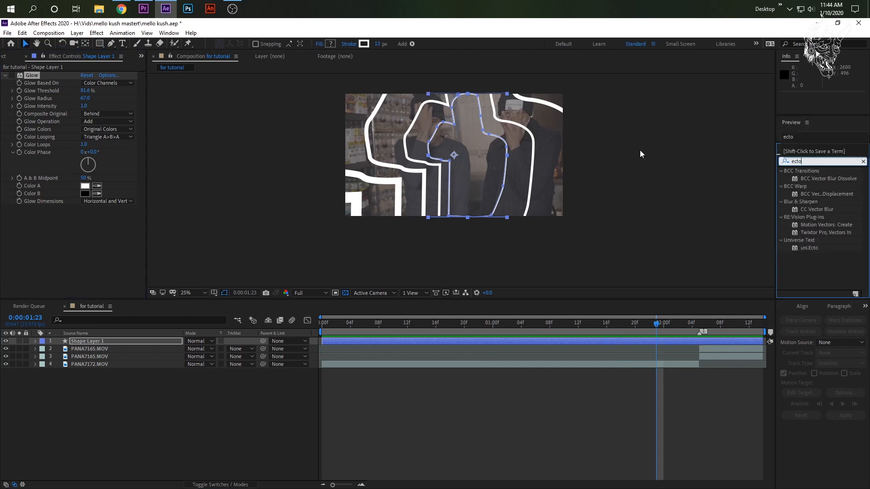
pyautogui.doubleClick(810, 247)
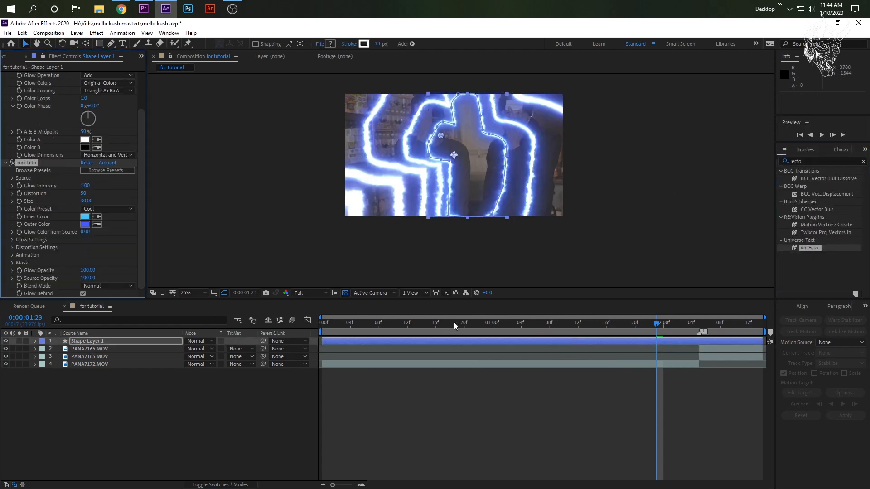
pyautogui.click(627, 323)
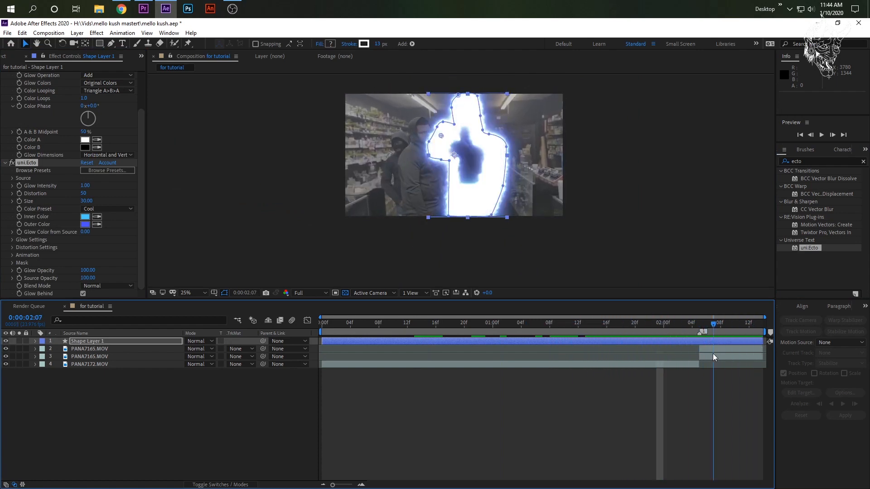
pyautogui.click(108, 208)
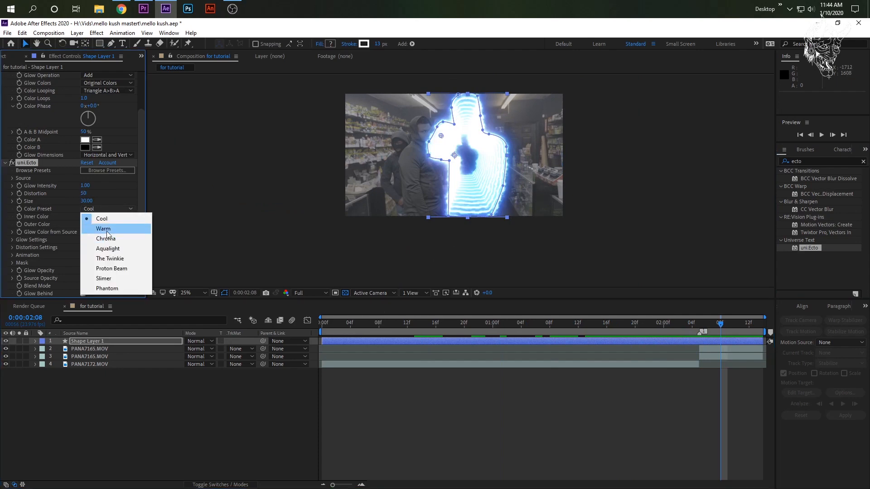
pyautogui.click(104, 228)
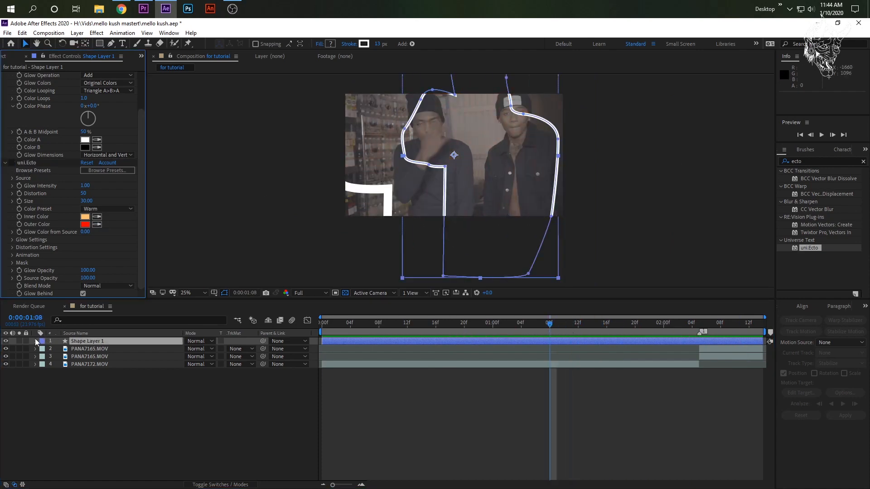
# - Set the outline stroke swatch to red and the uni.Ecto preset to The Twinkie
pyautogui.click(34, 341)
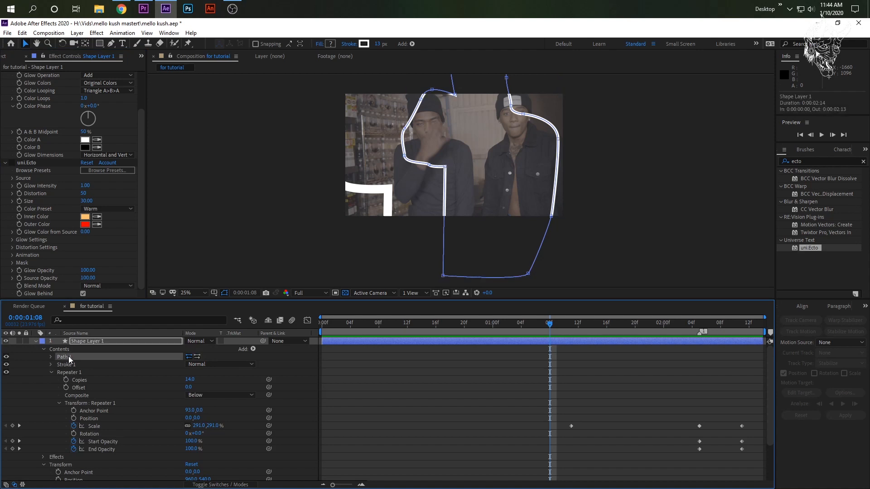
pyautogui.moveTo(364, 51)
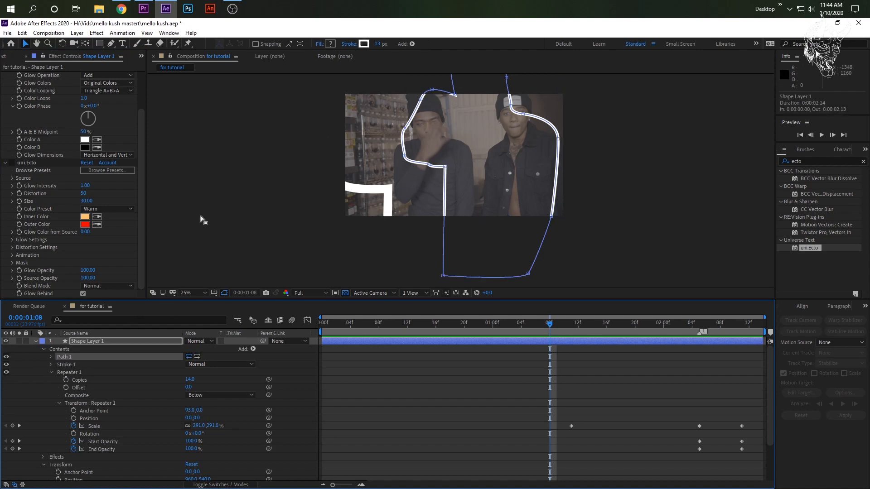
pyautogui.click(364, 44)
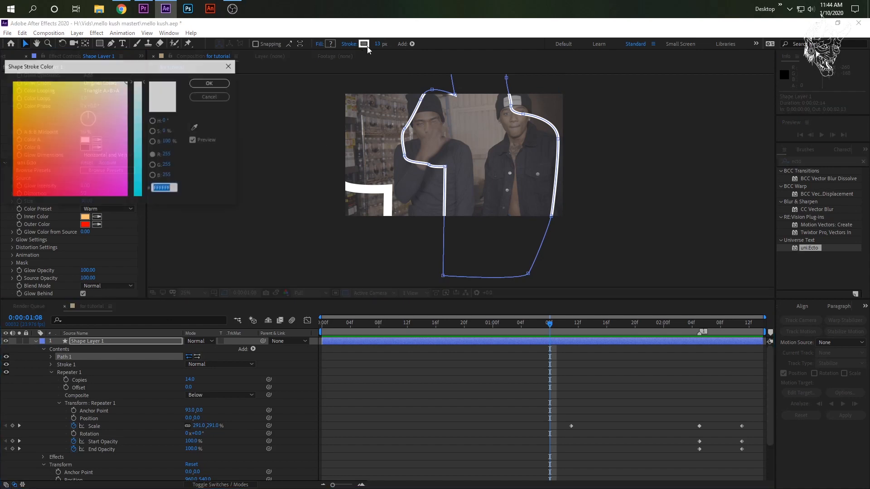
pyautogui.click(209, 83)
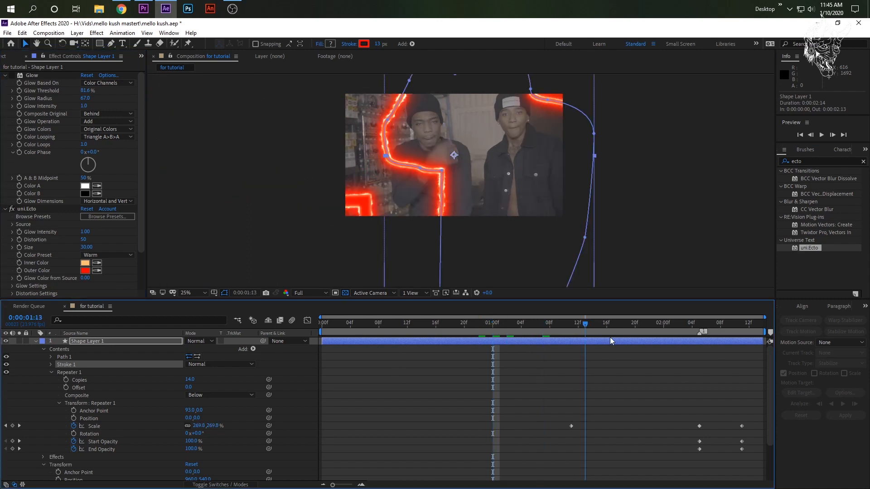
pyautogui.click(108, 254)
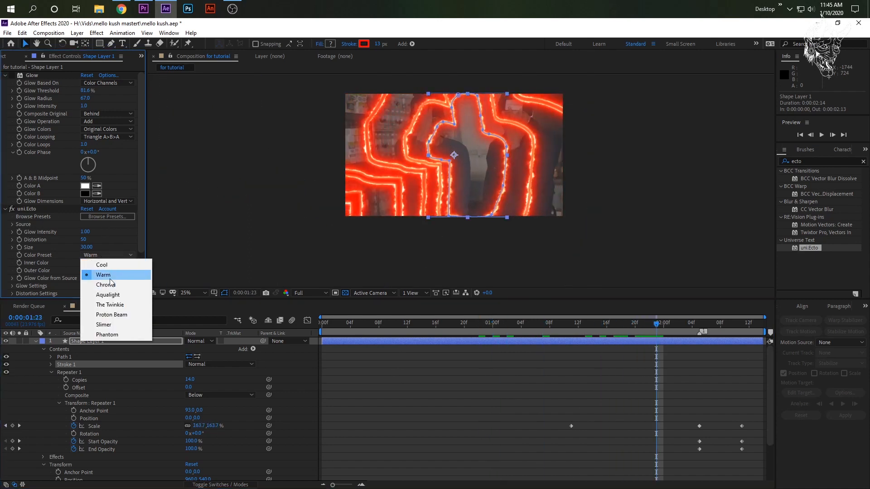
pyautogui.click(110, 305)
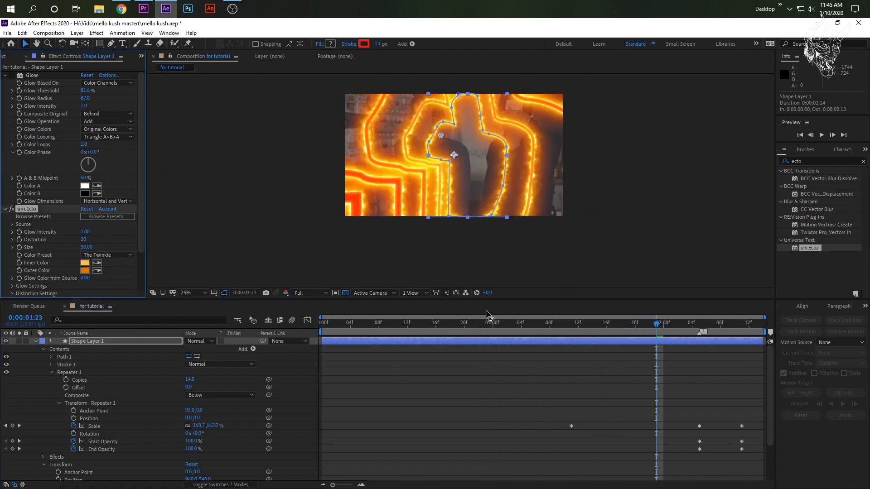